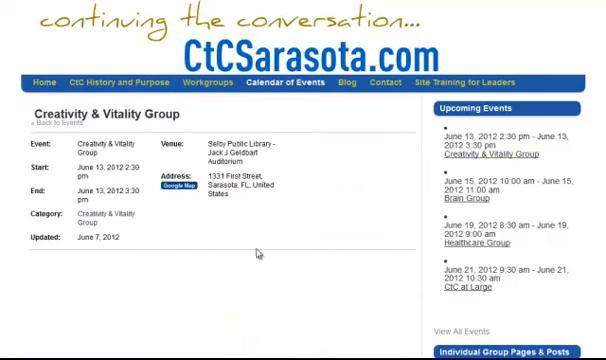
- Open CtCSarasota.com's Calendar of Events and browse the May 2012 group events grid
{"action": "left_click", "coordinate": [178, 186]}
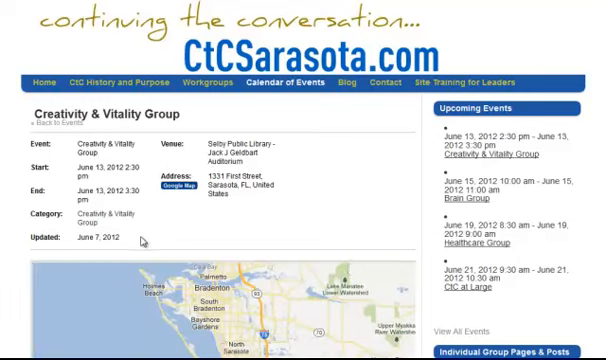
{"action": "scroll", "scroll_direction": "down", "scroll_amount": 3}
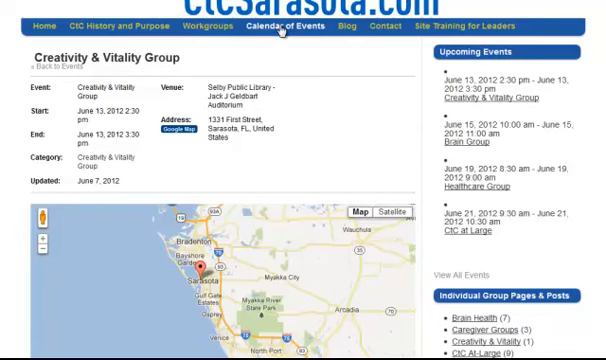
{"action": "left_click", "coordinate": [283, 26]}
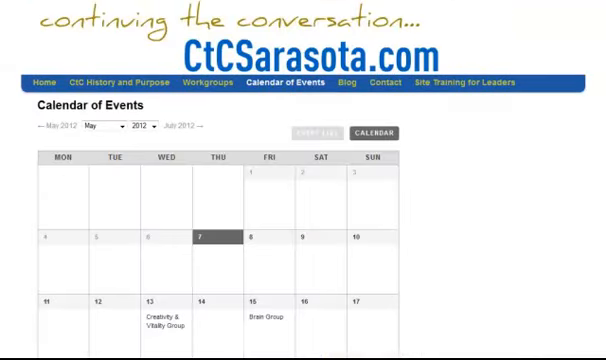
{"action": "scroll", "scroll_direction": "down", "scroll_amount": 3}
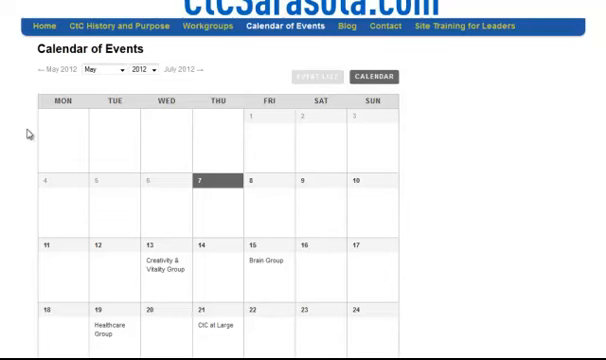
{"action": "mouse_move", "coordinate": [120, 78]}
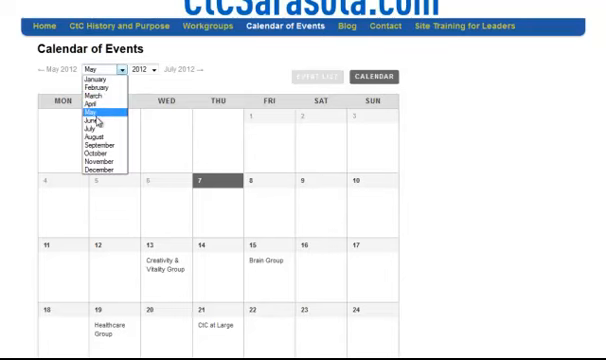
{"action": "left_click", "coordinate": [92, 125]}
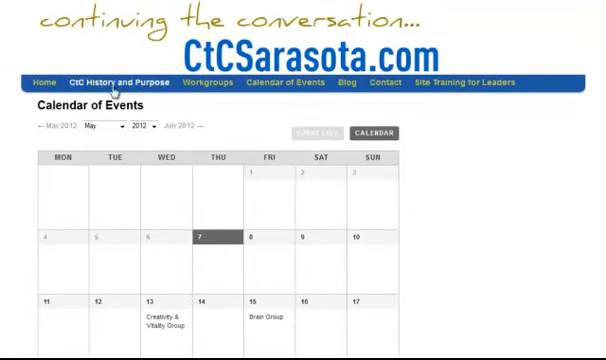
{"action": "scroll", "scroll_direction": "down", "scroll_amount": 3}
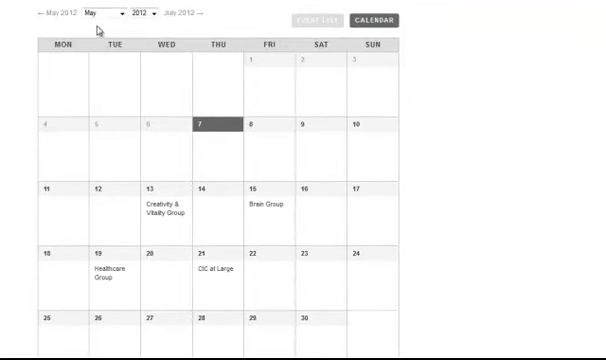
{"action": "mouse_move", "coordinate": [160, 210]}
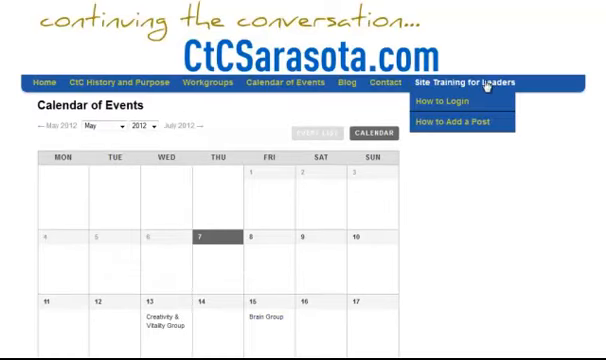
{"action": "mouse_move", "coordinate": [591, 180]}
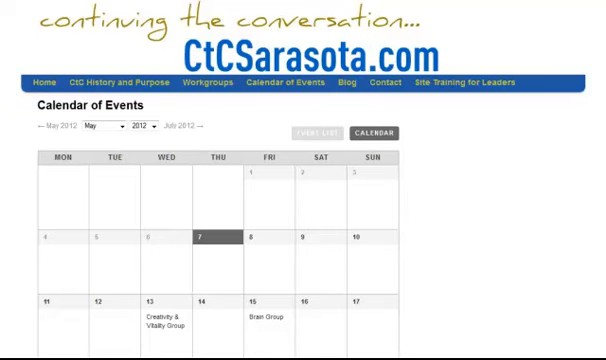
- Go back to the home page and scroll to the Upcoming Events list
{"action": "left_click", "coordinate": [39, 81]}
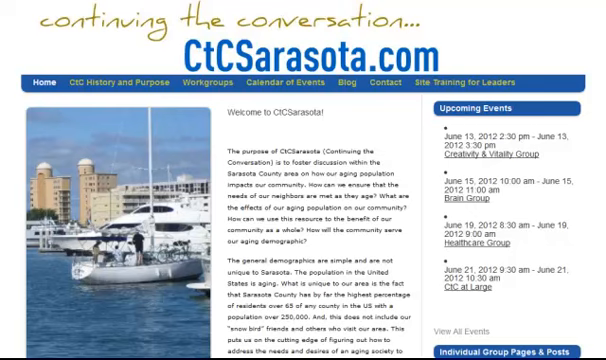
{"action": "scroll", "scroll_direction": "down", "scroll_amount": 3}
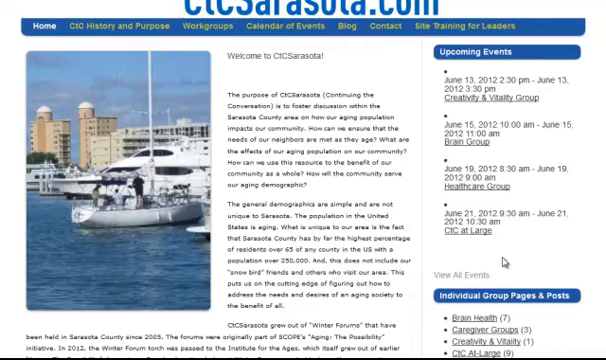
{"action": "mouse_move", "coordinate": [462, 297]}
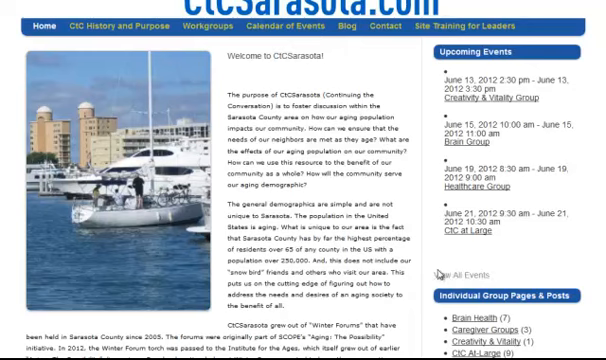
- Switch to the WordPress Dashboard and go to Plugins > Add New
{"action": "left_click", "coordinate": [287, 27]}
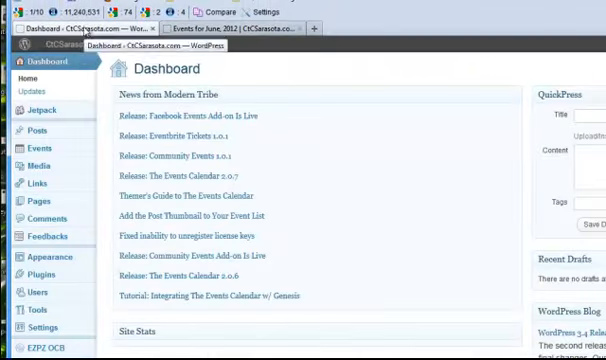
{"action": "mouse_move", "coordinate": [248, 73]}
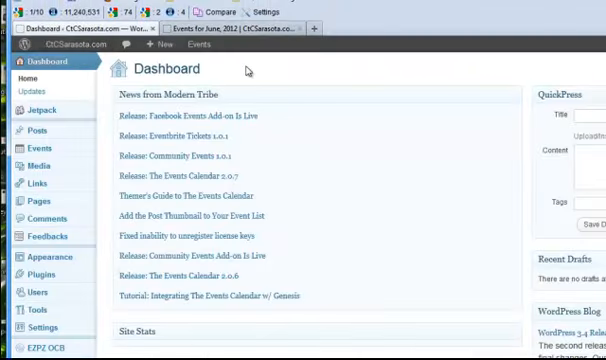
{"action": "mouse_move", "coordinate": [268, 82]}
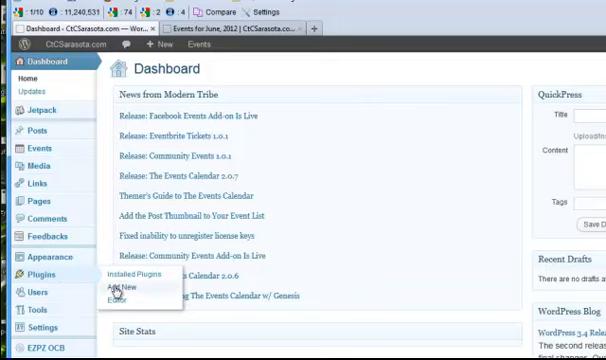
{"action": "left_click", "coordinate": [122, 288]}
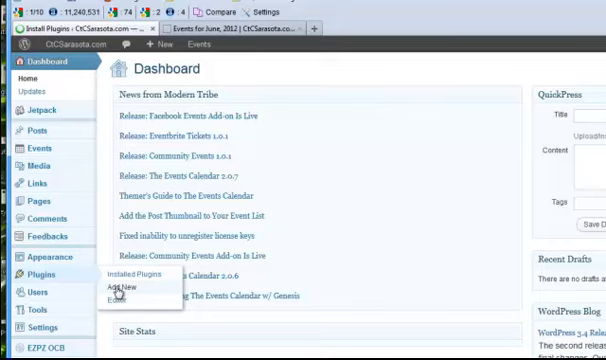
- Search plugins for 'the events calendar' and open The Events Calendar's details
{"action": "left_click", "coordinate": [122, 288]}
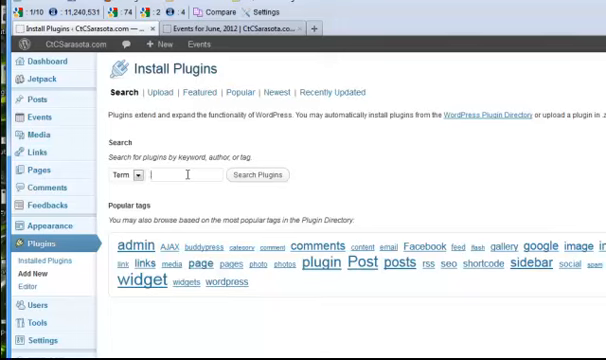
{"action": "type", "text": "The"}
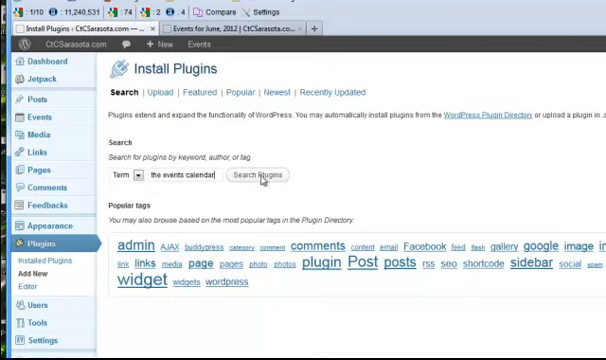
{"action": "left_click", "coordinate": [264, 174]}
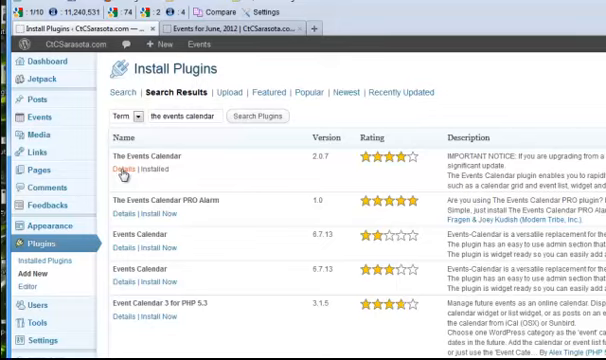
{"action": "left_click", "coordinate": [124, 175]}
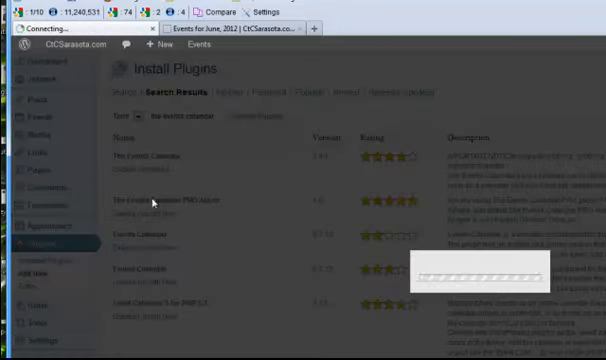
{"action": "mouse_move", "coordinate": [585, 107]}
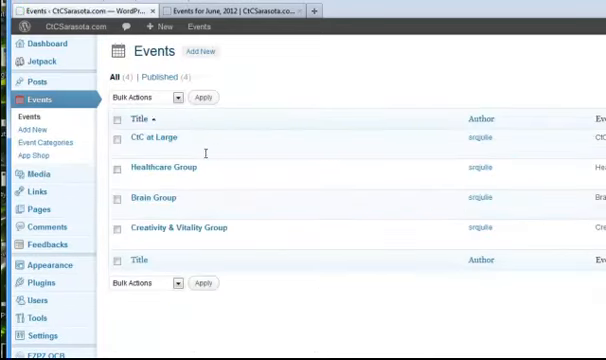
{"action": "mouse_move", "coordinate": [160, 136]}
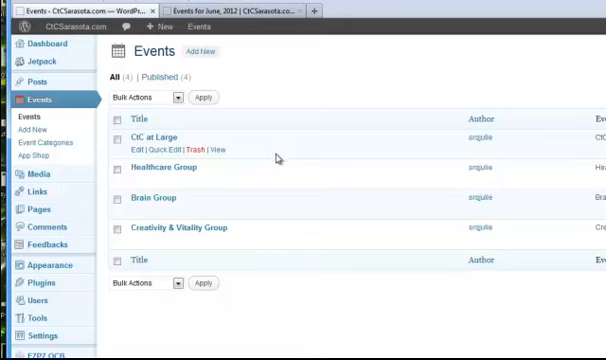
{"action": "mouse_move", "coordinate": [227, 73]}
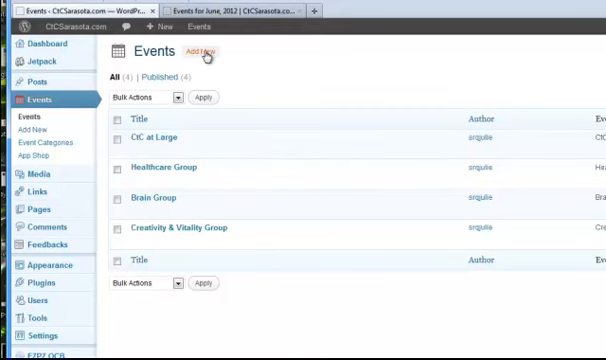
- Add a new event titled 'Healthcare Group' and let it autosave as a draft
{"action": "left_click", "coordinate": [207, 52]}
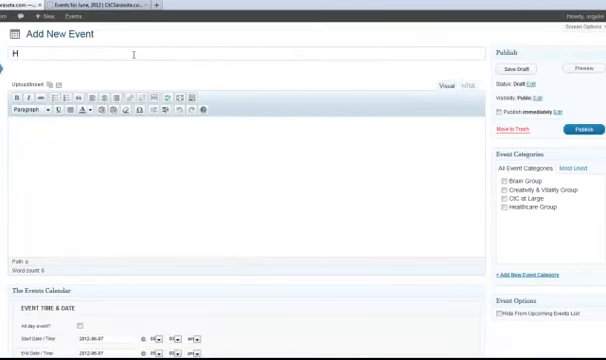
{"action": "type", "text": "Healthcare Group"}
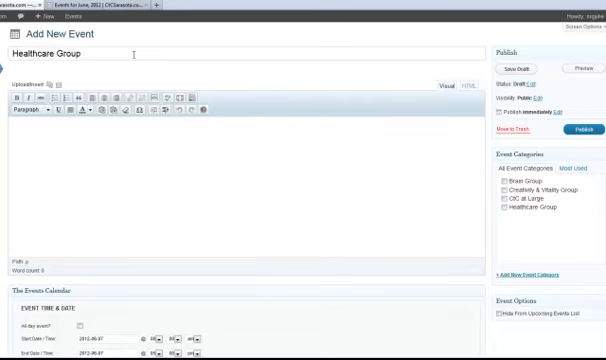
{"action": "mouse_move", "coordinate": [145, 154]}
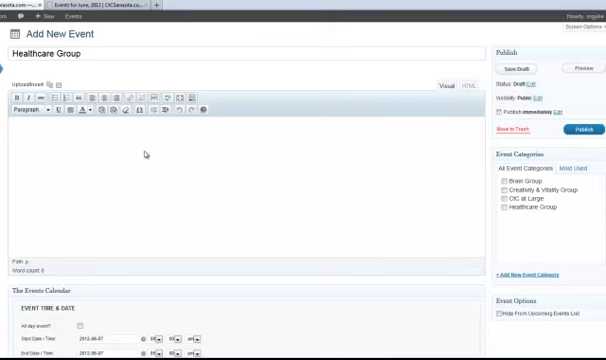
{"action": "left_click", "coordinate": [526, 65]}
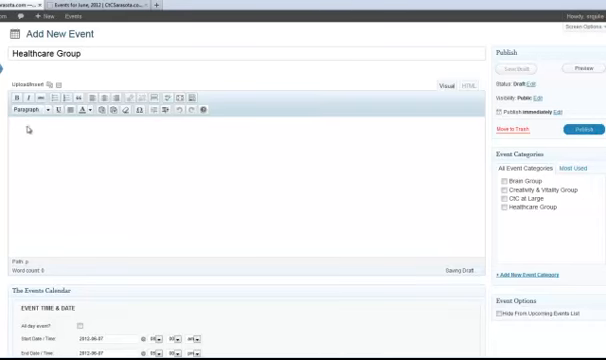
{"action": "scroll", "scroll_direction": "down", "scroll_amount": 3}
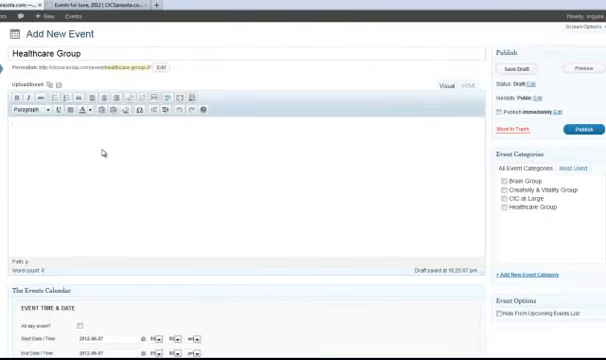
{"action": "scroll", "scroll_direction": "down", "scroll_amount": 3}
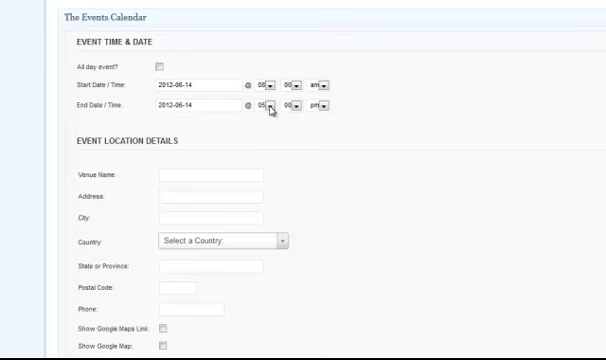
- Change the event's end time to 9:00 am
{"action": "left_click", "coordinate": [285, 105]}
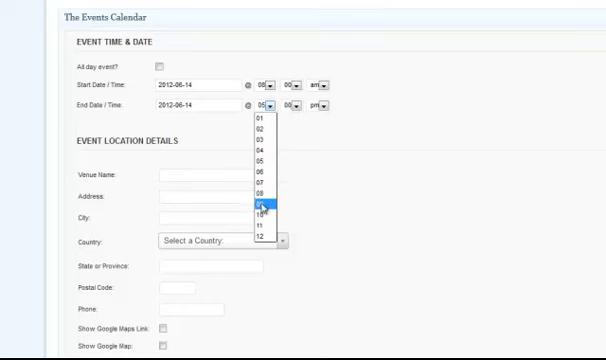
{"action": "left_click", "coordinate": [262, 205]}
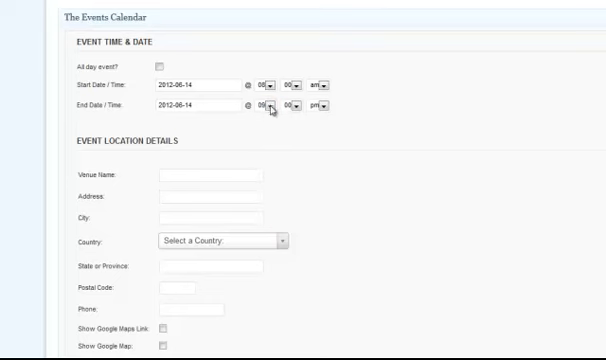
{"action": "left_click", "coordinate": [323, 105]}
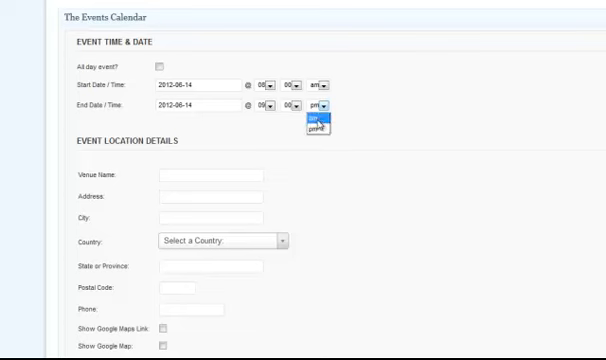
{"action": "left_click", "coordinate": [320, 119]}
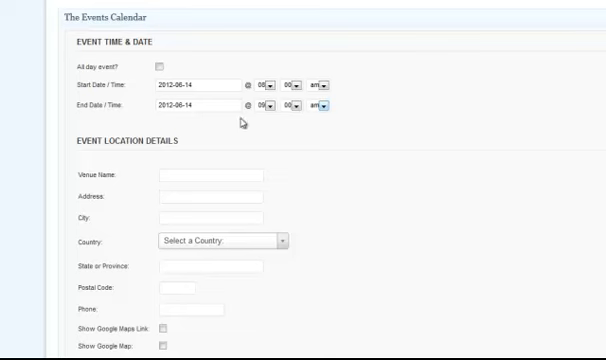
{"action": "mouse_move", "coordinate": [291, 62]}
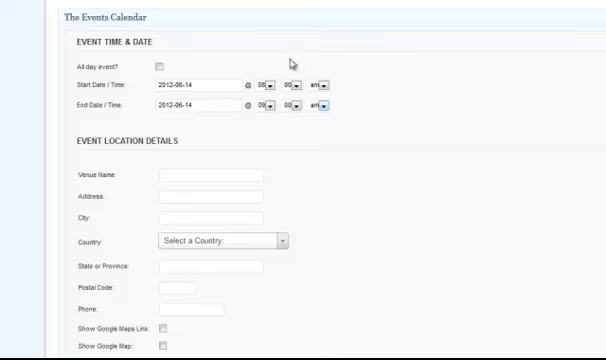
{"action": "mouse_move", "coordinate": [225, 169]}
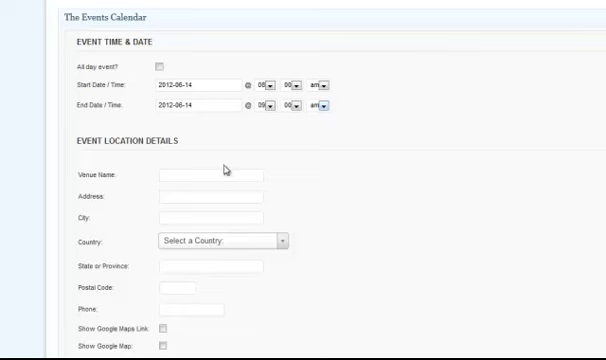
- Set the venue to Herald Tribune Building, Sarasota, Florida, United States
{"action": "left_click", "coordinate": [205, 174]}
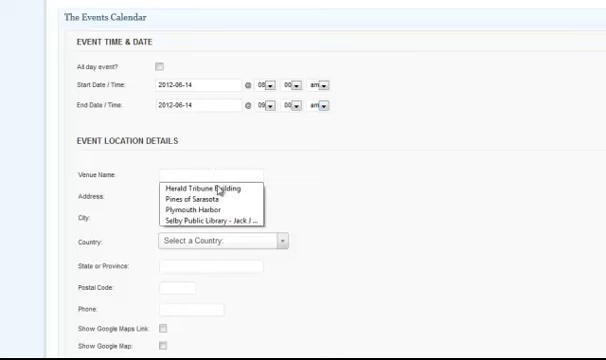
{"action": "left_click", "coordinate": [199, 190]}
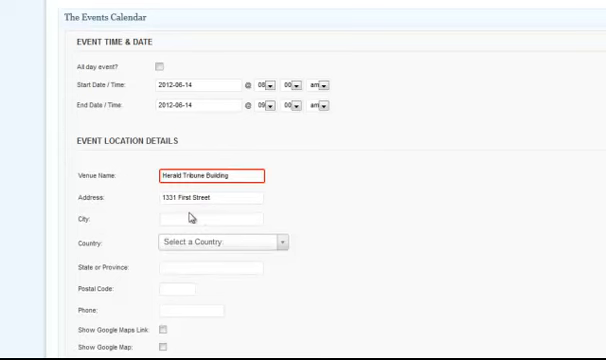
{"action": "type", "text": "Sarasota"}
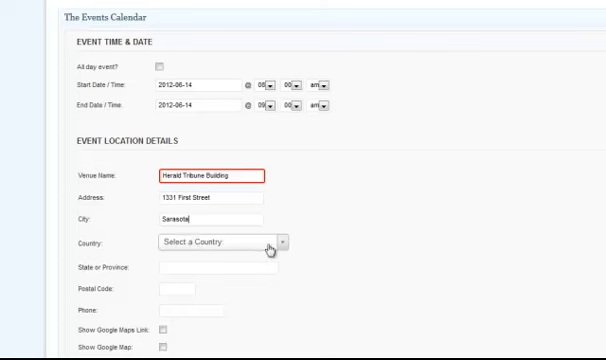
{"action": "left_click", "coordinate": [210, 241]}
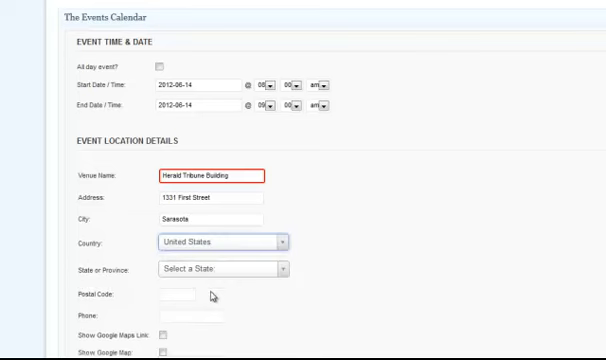
{"action": "left_click", "coordinate": [222, 267]}
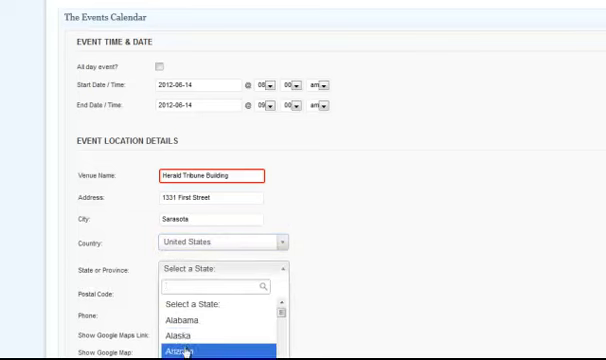
{"action": "scroll", "scroll_direction": "down", "scroll_amount": 3}
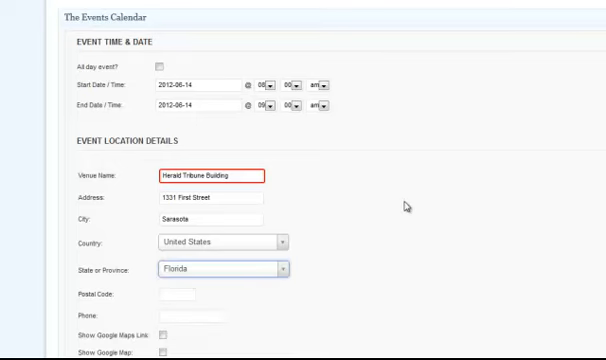
{"action": "scroll", "scroll_direction": "down", "scroll_amount": 3}
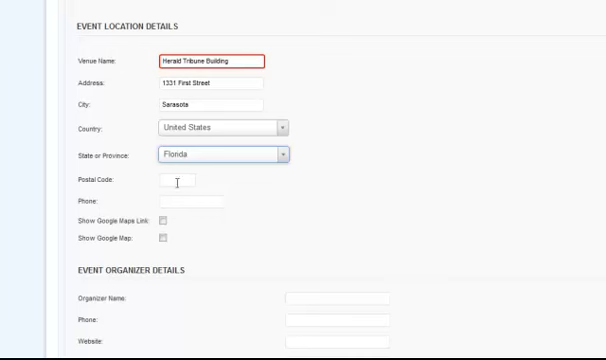
{"action": "mouse_move", "coordinate": [171, 218]}
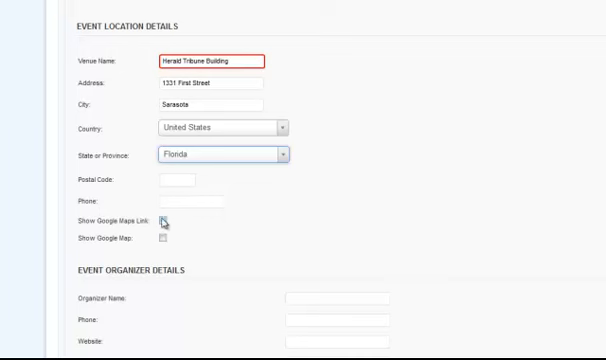
- Enable the Google Maps link and embedded map for the event's venue
{"action": "left_click", "coordinate": [166, 222]}
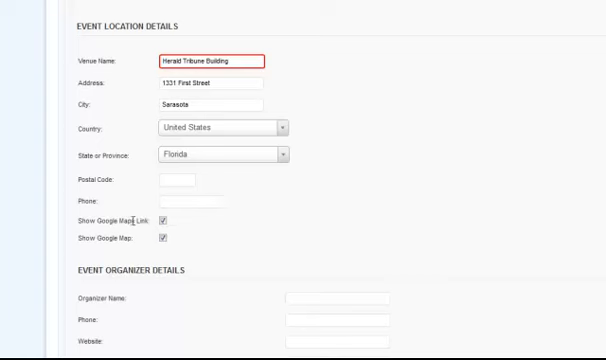
{"action": "mouse_move", "coordinate": [242, 242]}
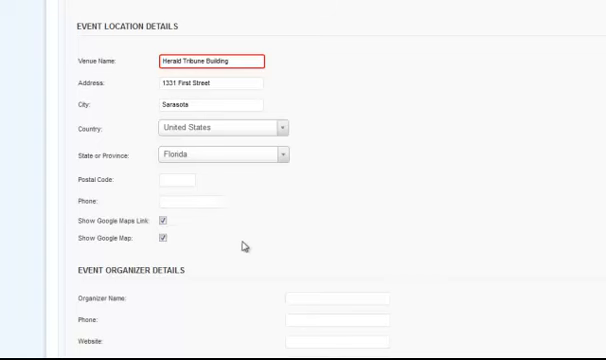
{"action": "scroll", "scroll_direction": "down", "scroll_amount": 3}
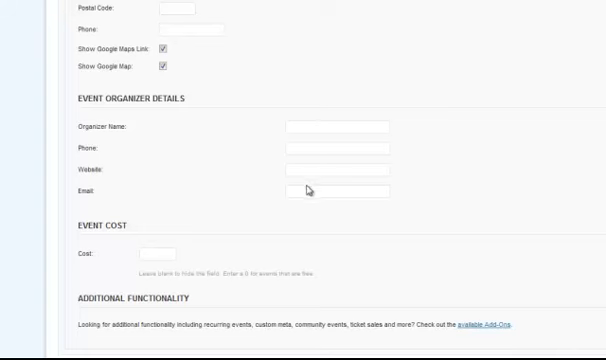
{"action": "mouse_move", "coordinate": [175, 251]}
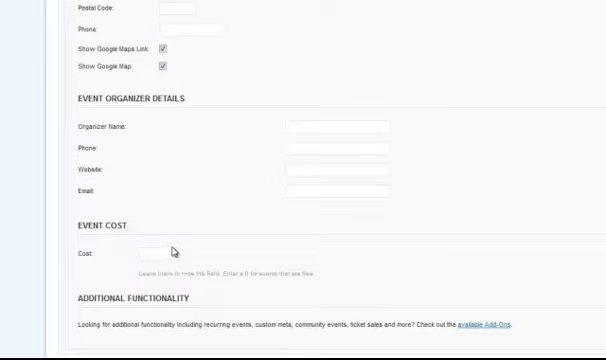
{"action": "scroll", "scroll_direction": "up", "scroll_amount": 3}
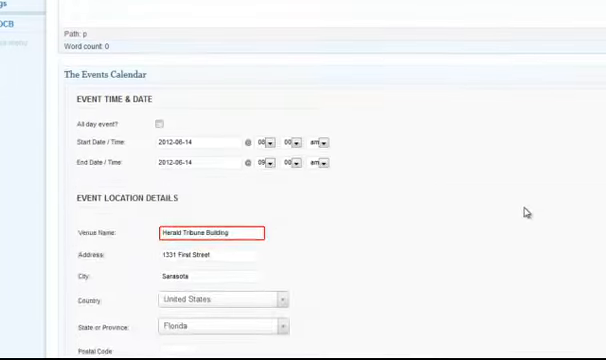
{"action": "scroll", "scroll_direction": "up", "scroll_amount": 3}
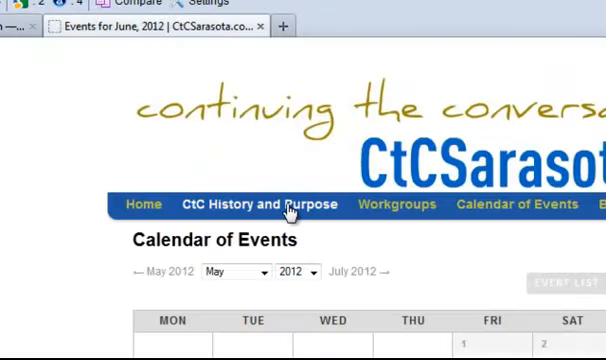
{"action": "left_click", "coordinate": [396, 204]}
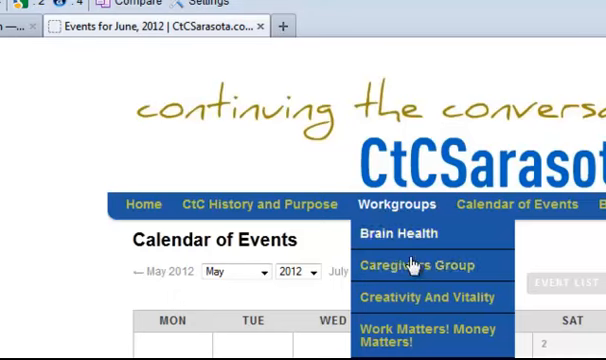
{"action": "left_click", "coordinate": [408, 265]}
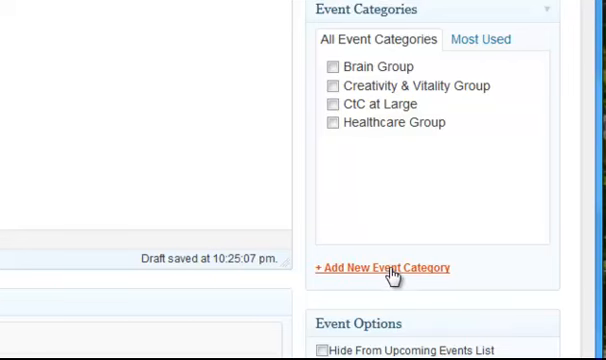
- Add a 'Caregivers Group' event category and tick it for Healthcare Group
{"action": "left_click", "coordinate": [383, 267]}
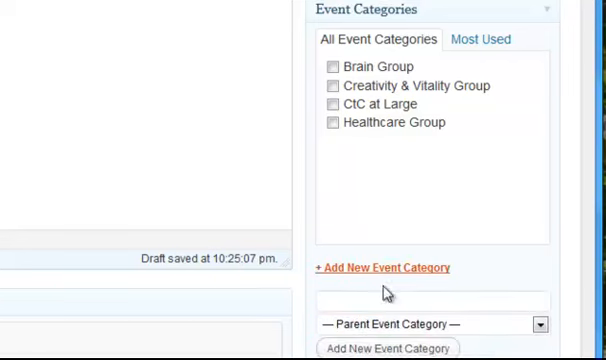
{"action": "type", "text": "c"}
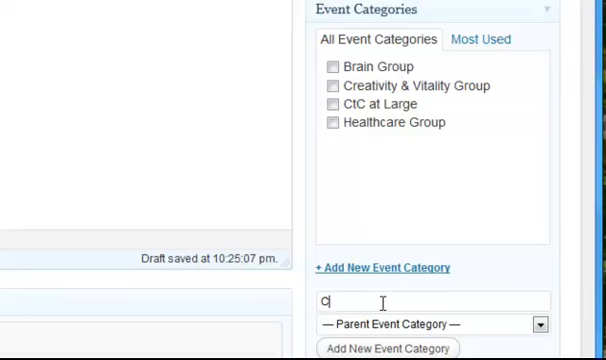
{"action": "type", "text": "aregiver"}
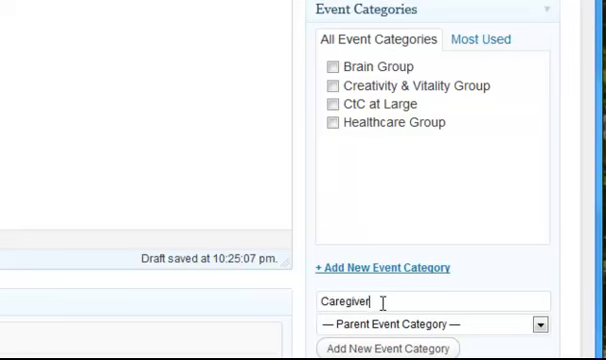
{"action": "type", "text": "s Group"}
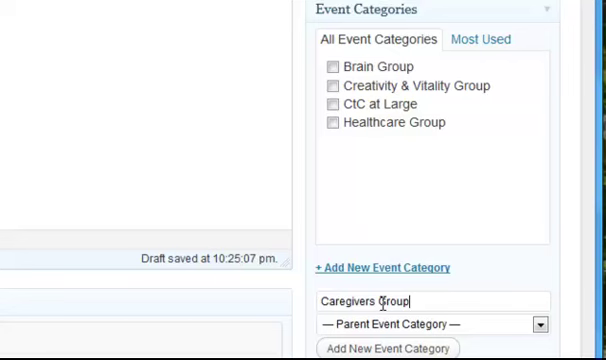
{"action": "mouse_move", "coordinate": [442, 240]}
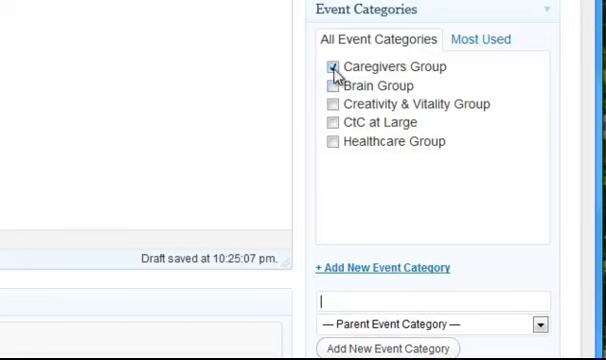
{"action": "left_click", "coordinate": [331, 67]}
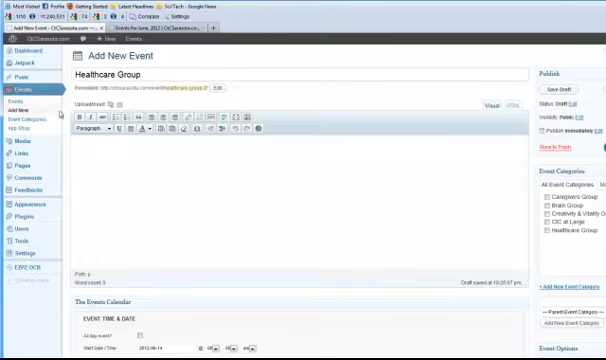
{"action": "mouse_move", "coordinate": [452, 168]}
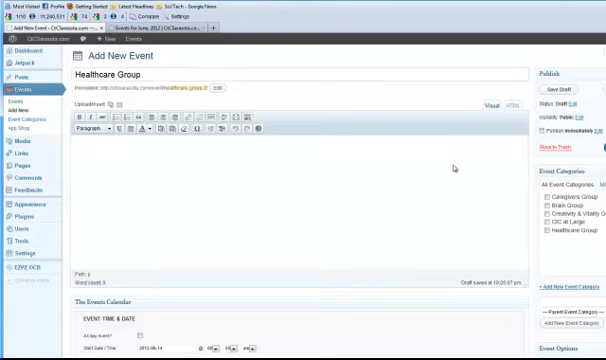
{"action": "left_click", "coordinate": [567, 89]}
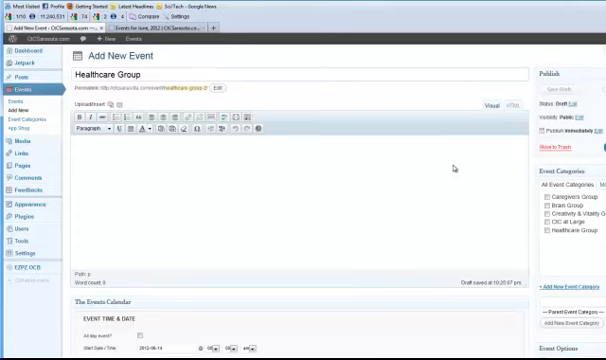
{"action": "mouse_move", "coordinate": [397, 176]}
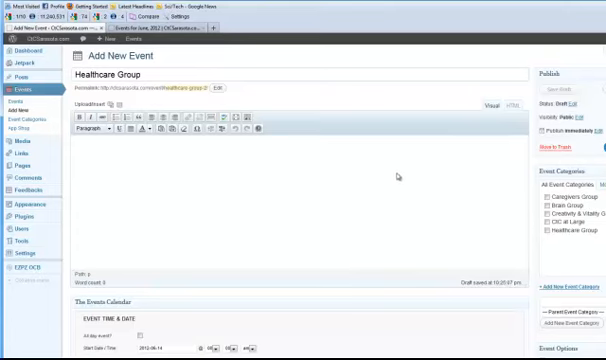